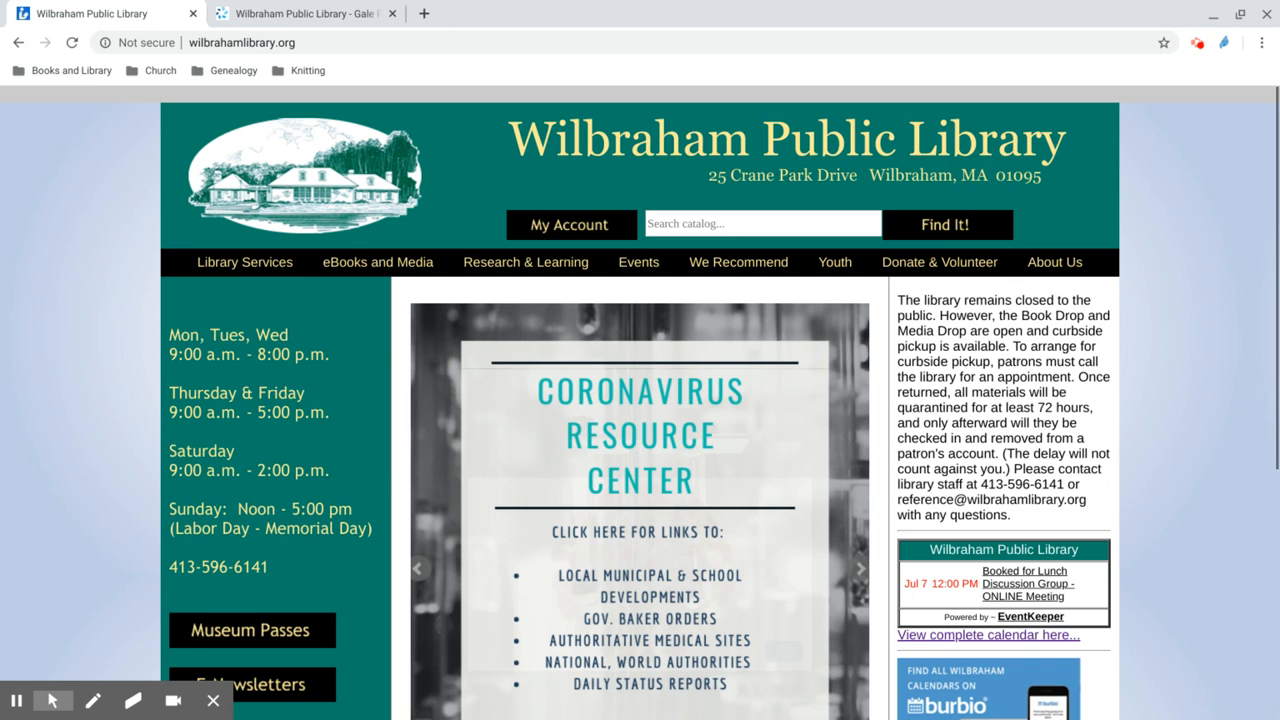
Browse the library's online databases list and launch the Chilton Library auto-repair database
click(858, 568)
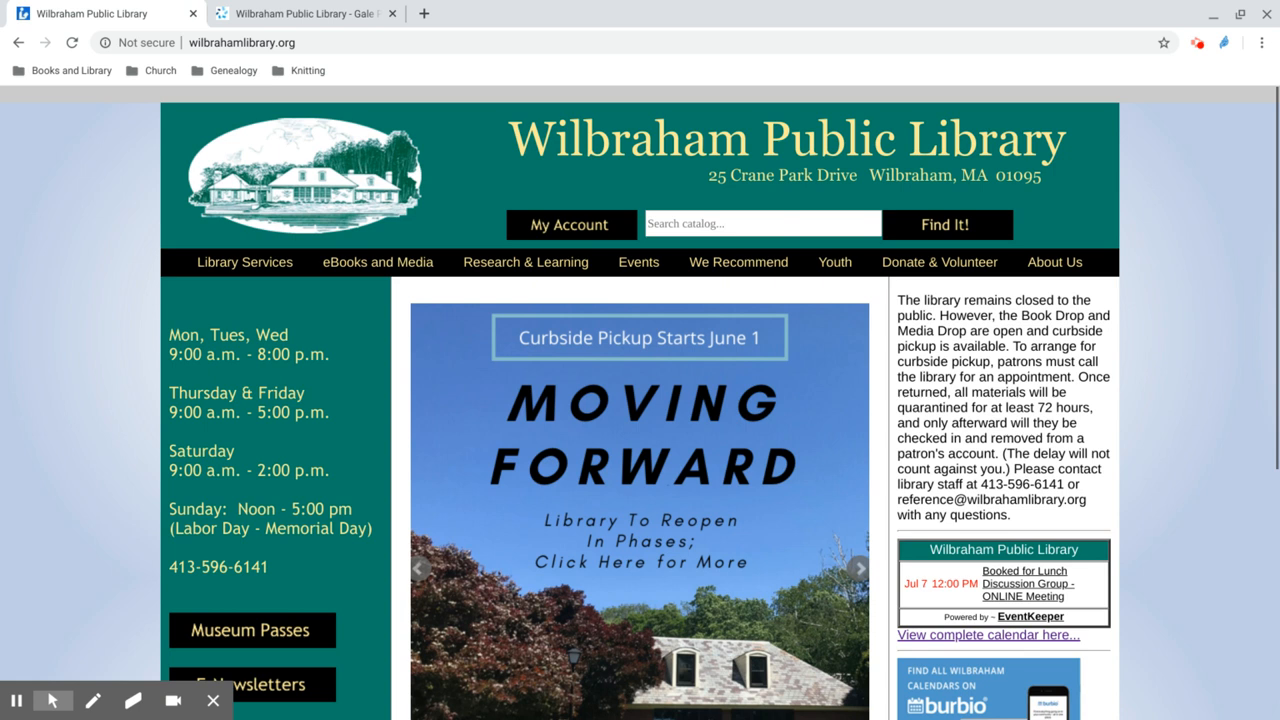
click(524, 260)
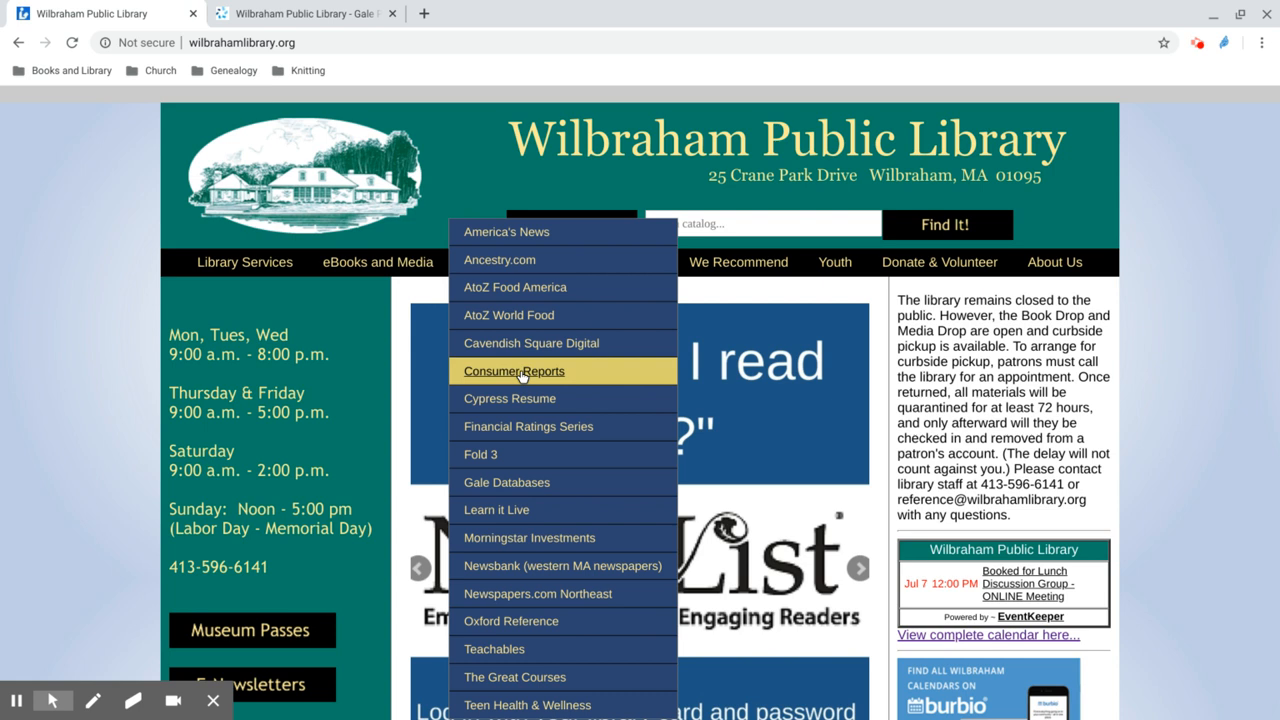
click(506, 482)
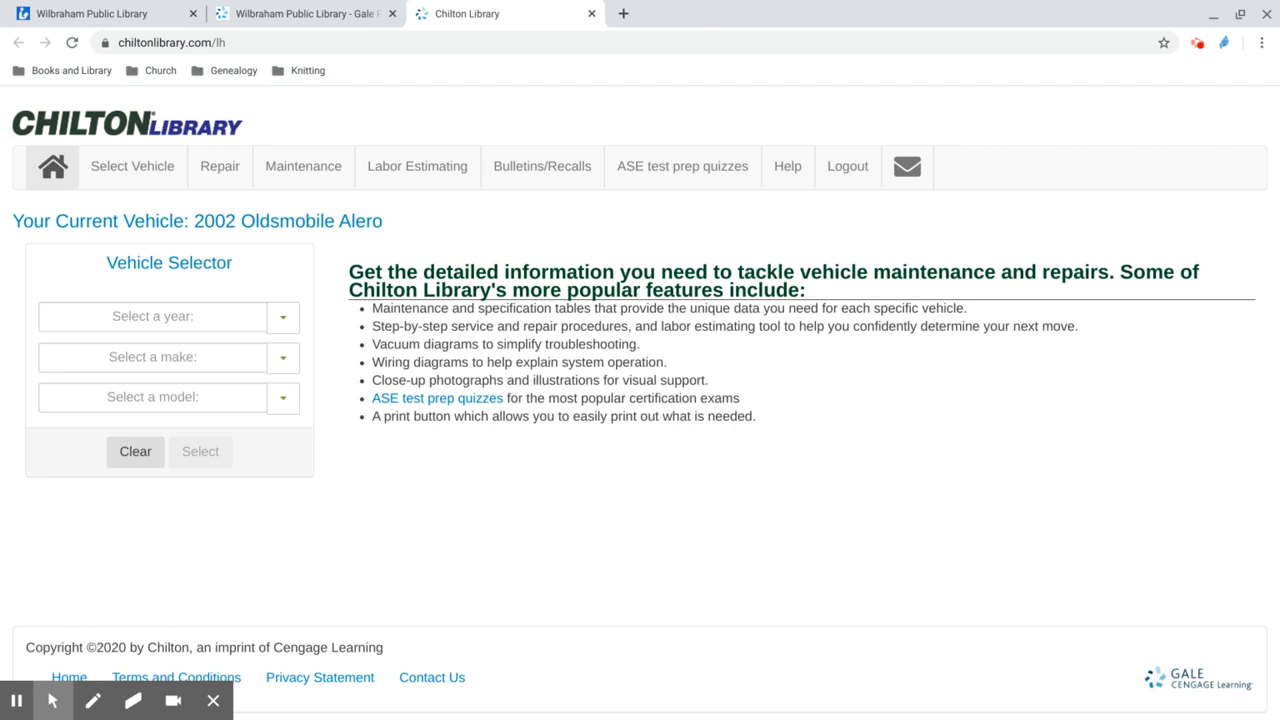
mouse_move(452, 488)
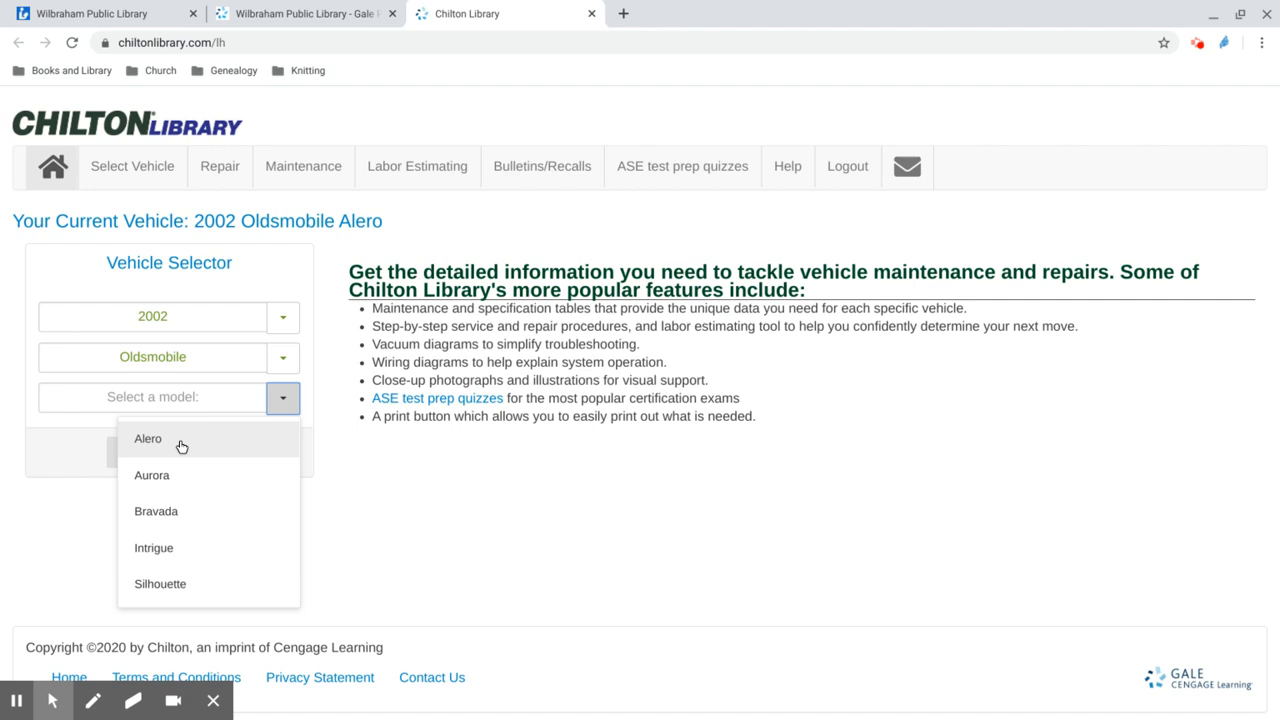
Select the 2002 Oldsmobile Alero as the vehicle to list its data categories
click(148, 438)
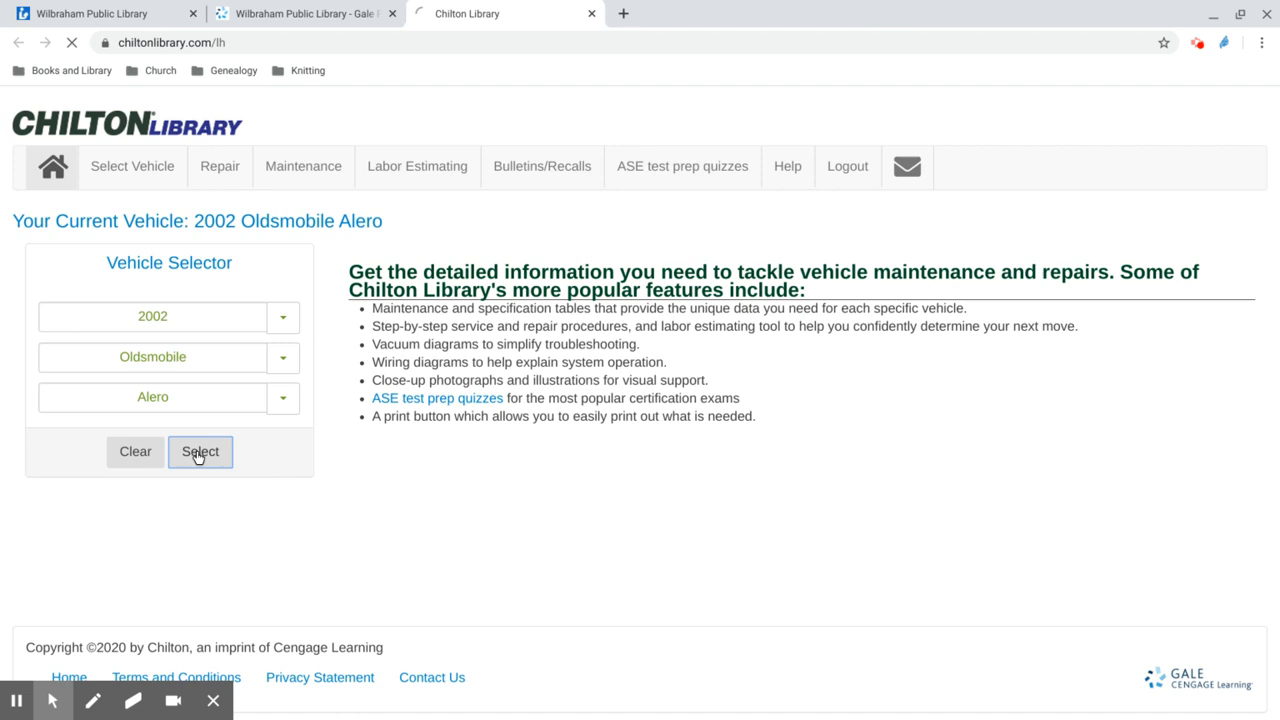
click(200, 452)
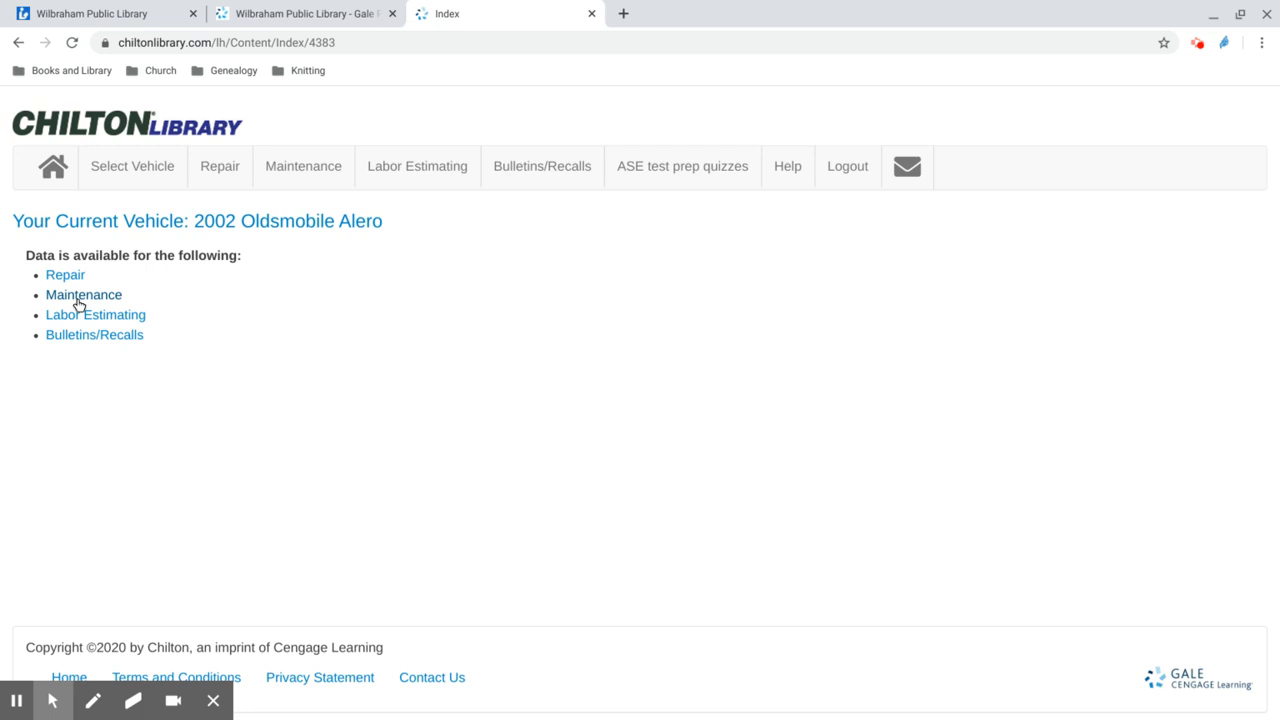
Go into the Alero's Repair information under Brakes > Hydraulic Brakes
click(64, 276)
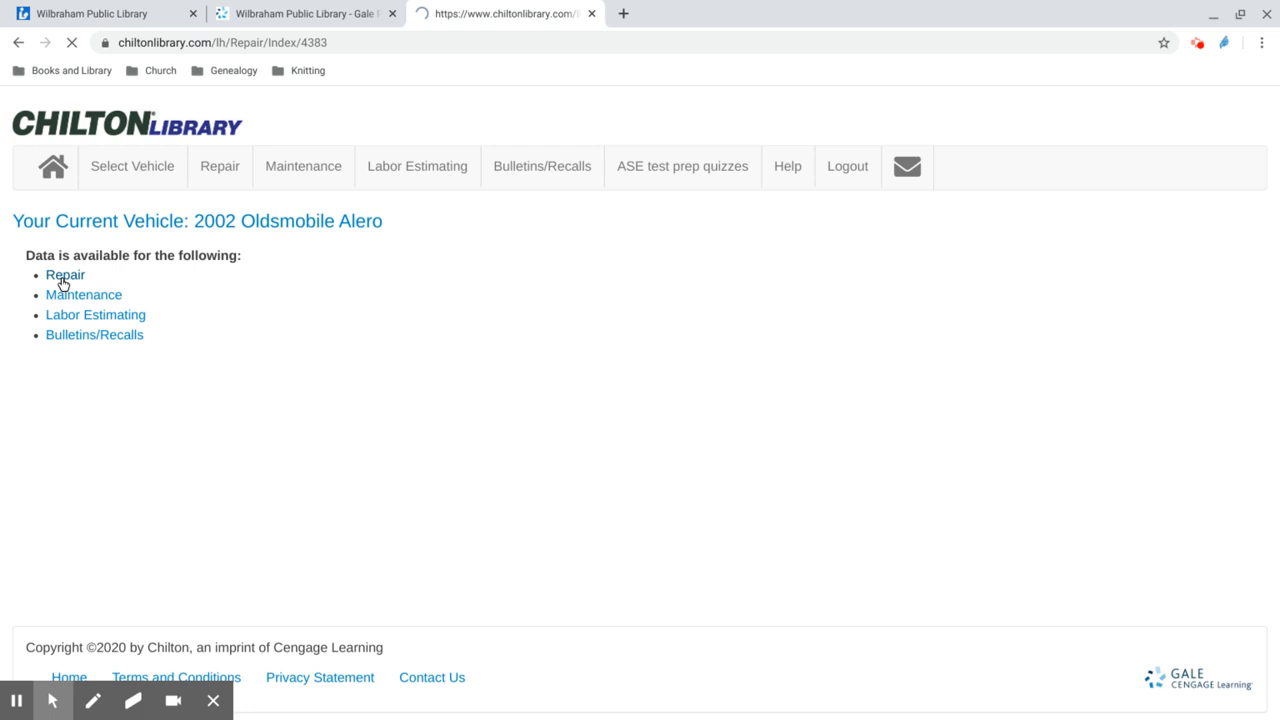
click(64, 276)
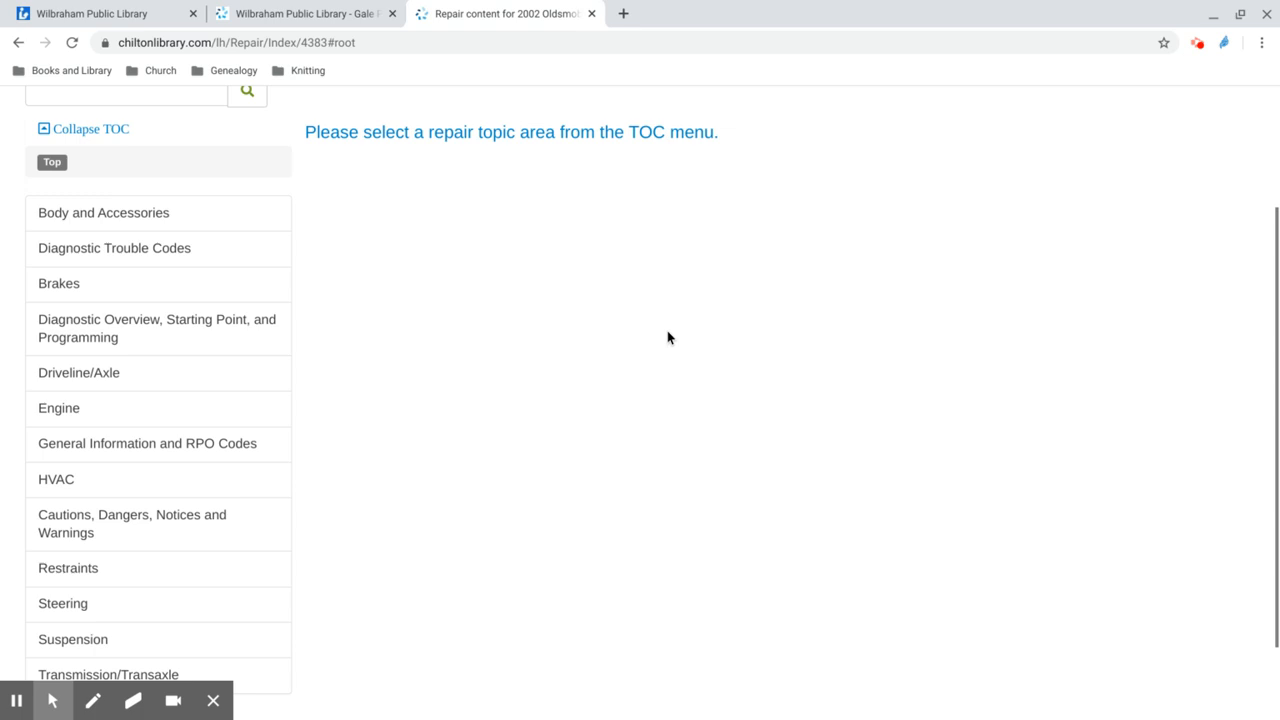
click(58, 284)
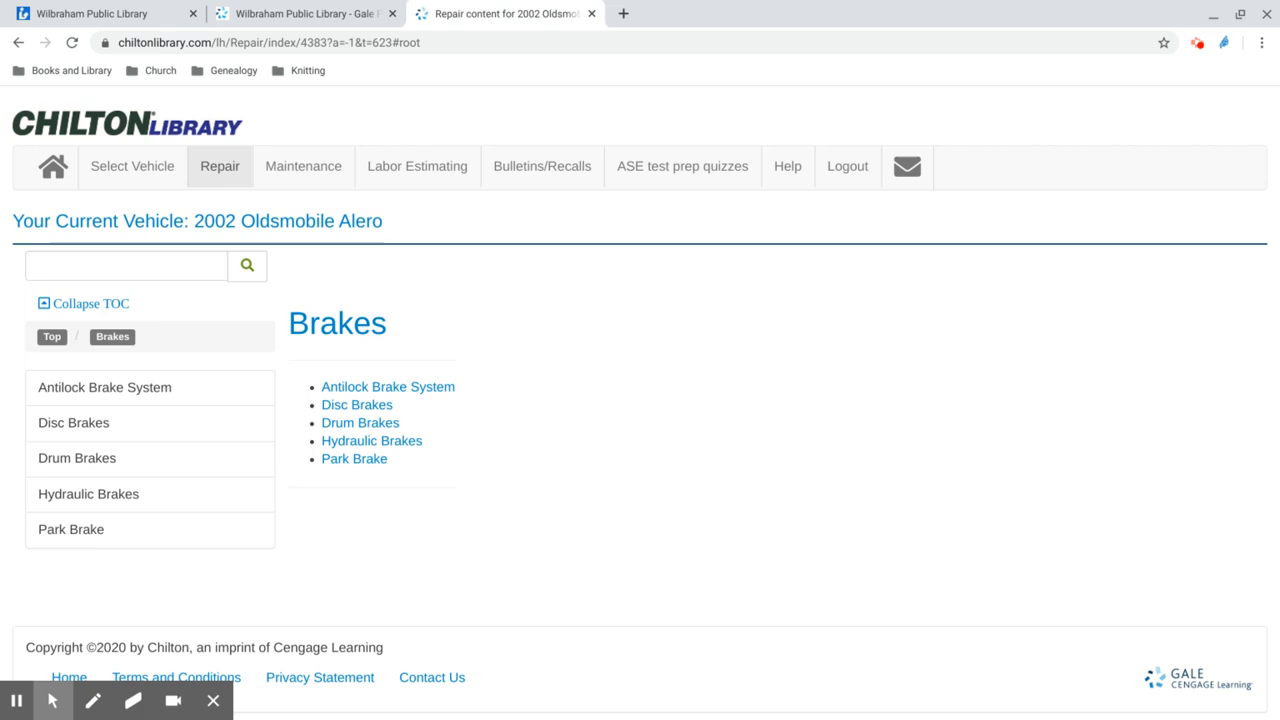
click(372, 440)
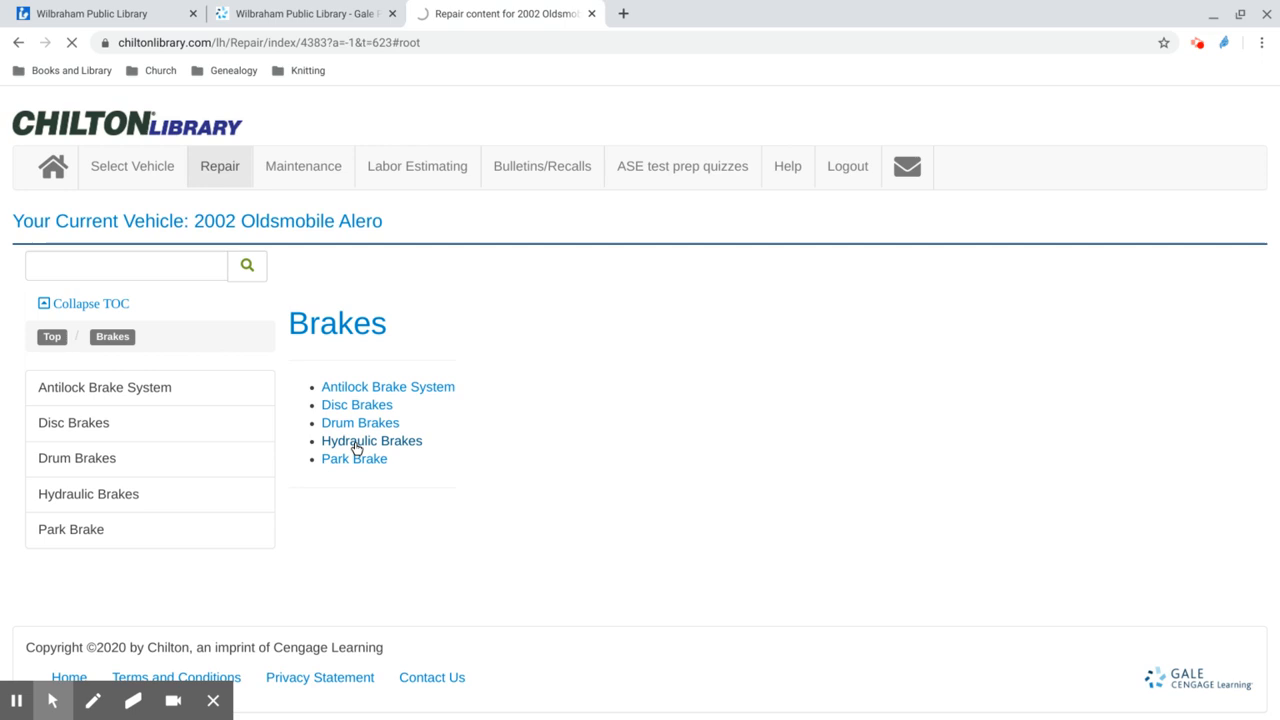
click(372, 442)
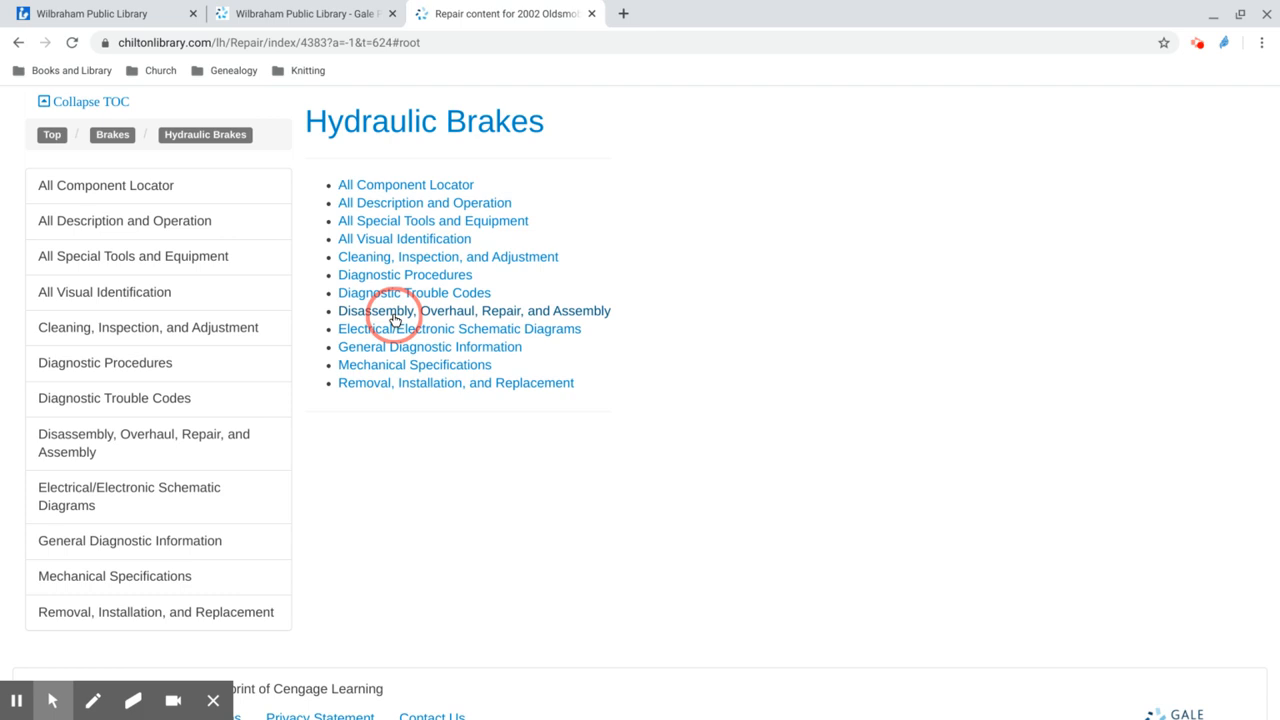
Reach the Brake Master Cylinder Overhaul article under Disassembly, Overhaul, Repair and Assembly
click(474, 310)
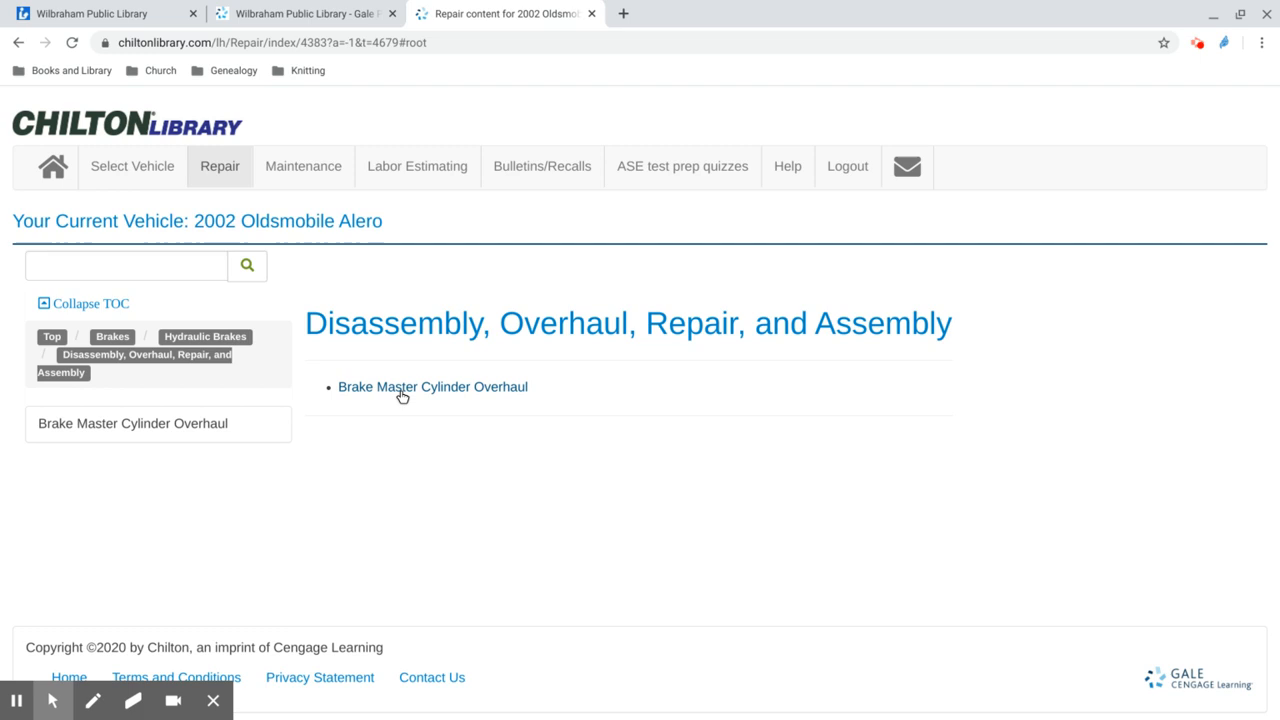
click(432, 388)
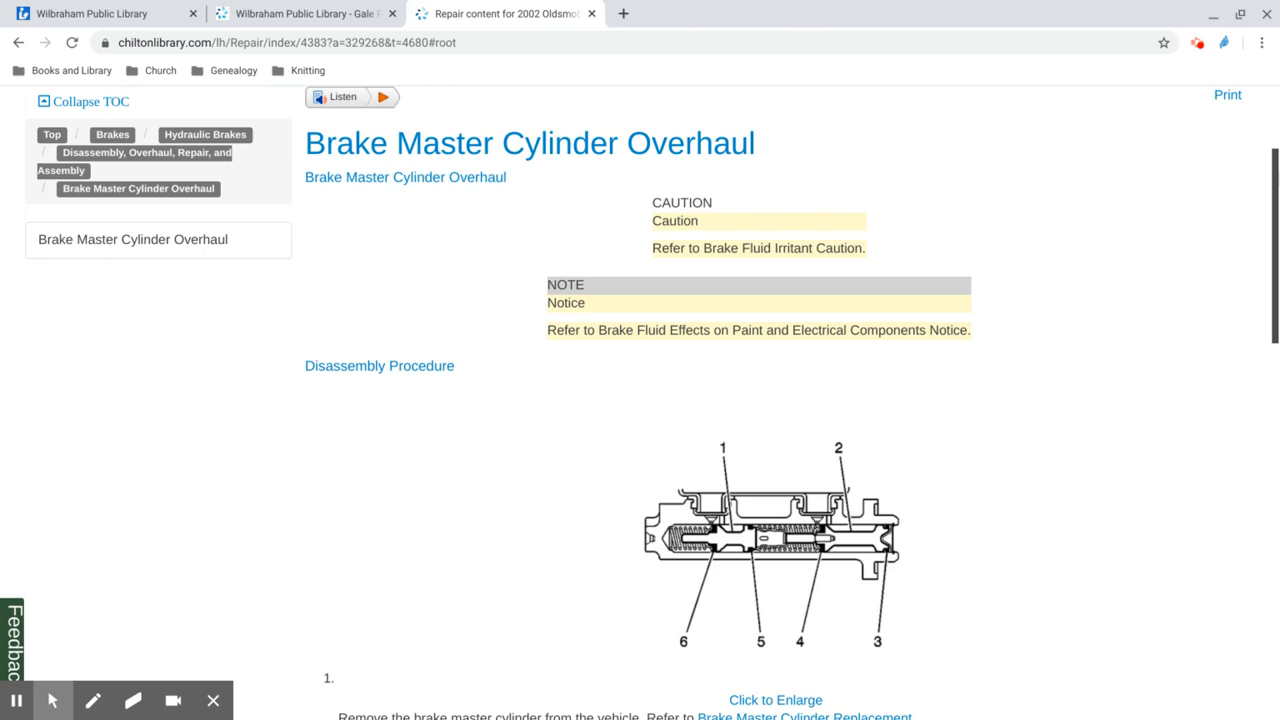
scroll(down, 3)
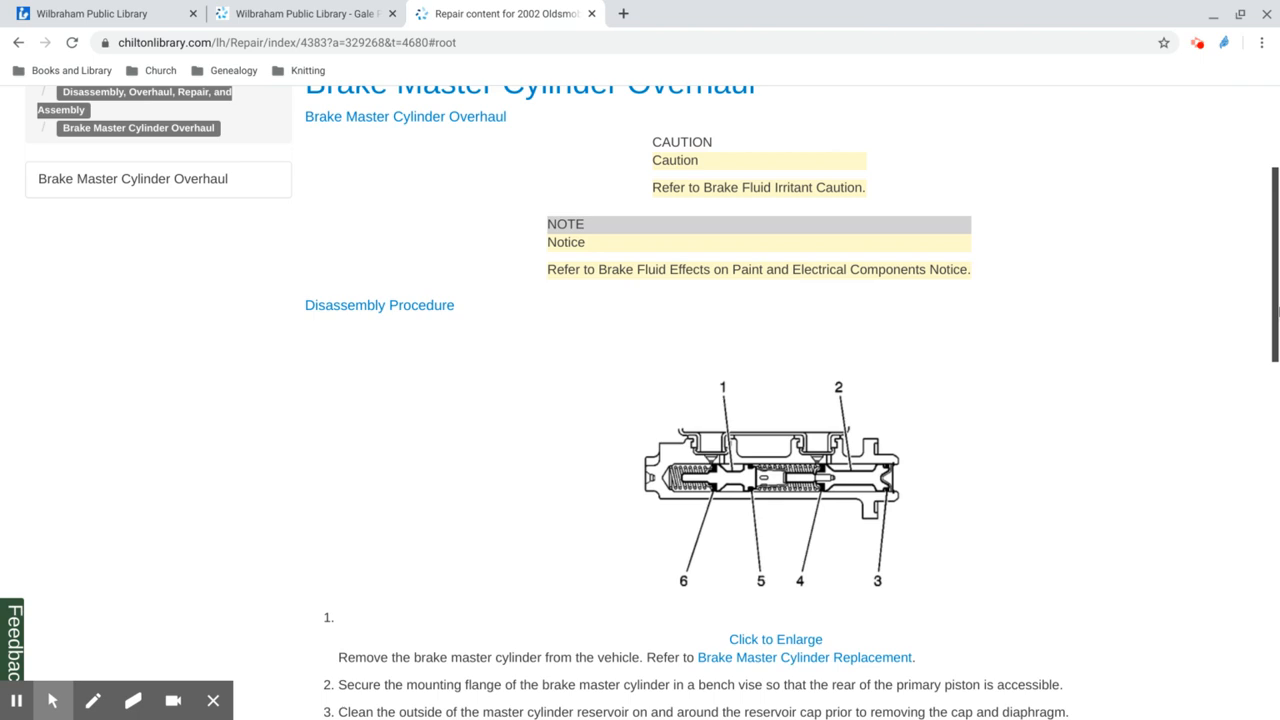
scroll(down, 3)
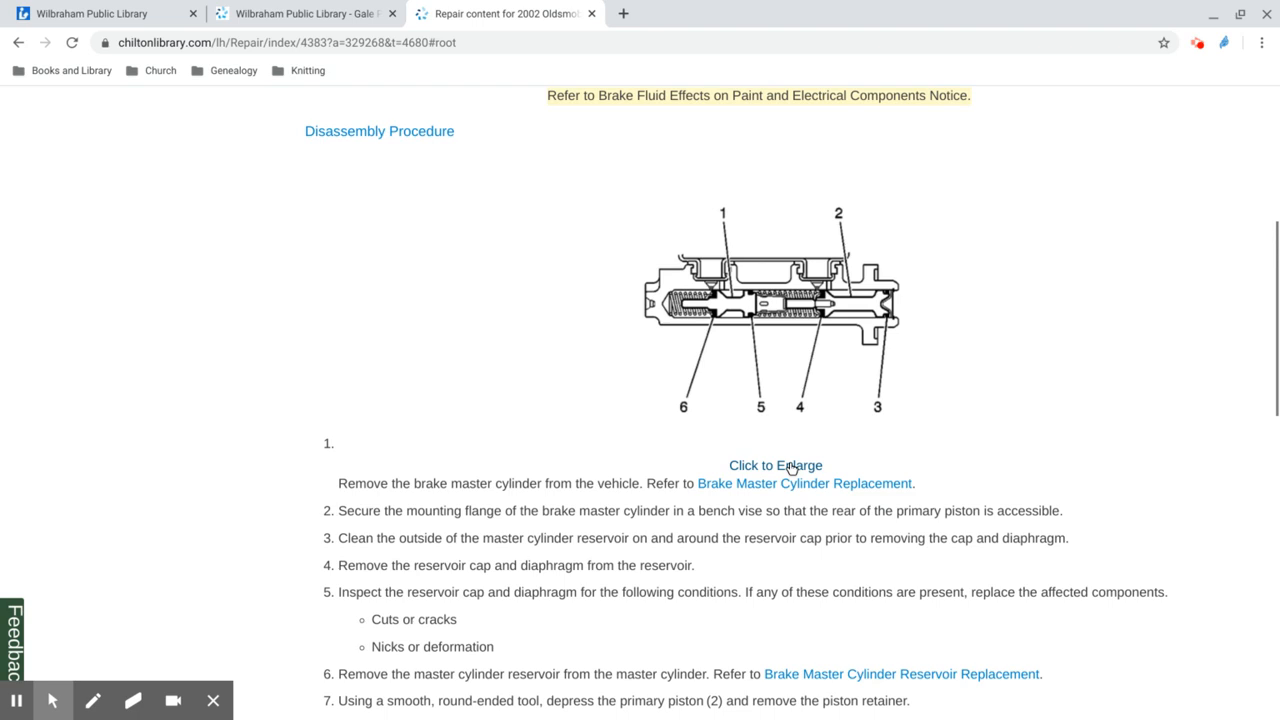
scroll(down, 3)
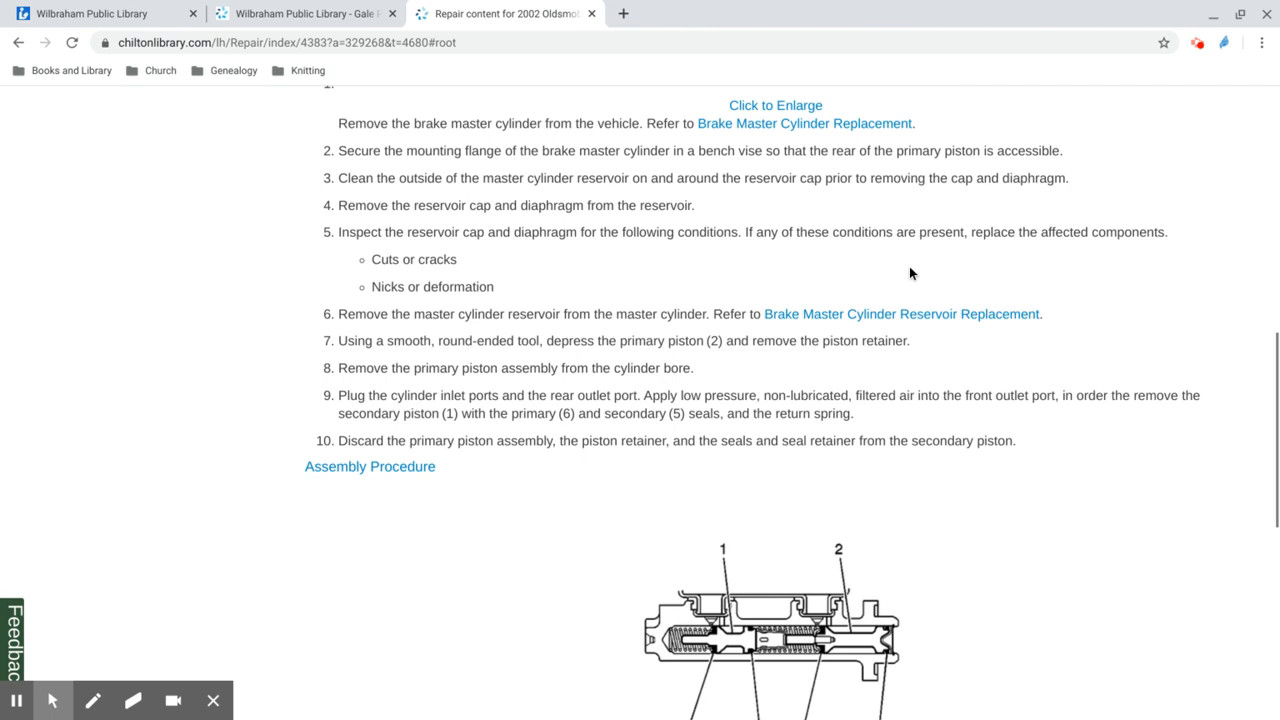
mouse_move(1000, 320)
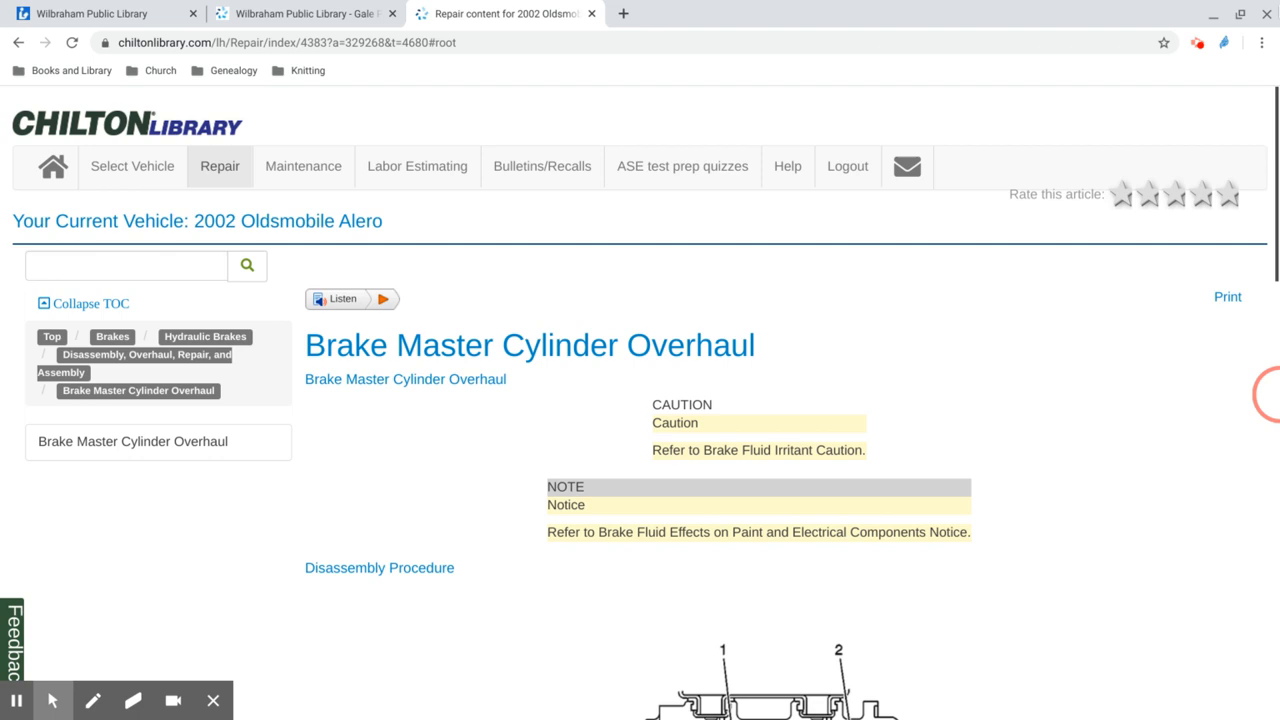
mouse_move(1228, 296)
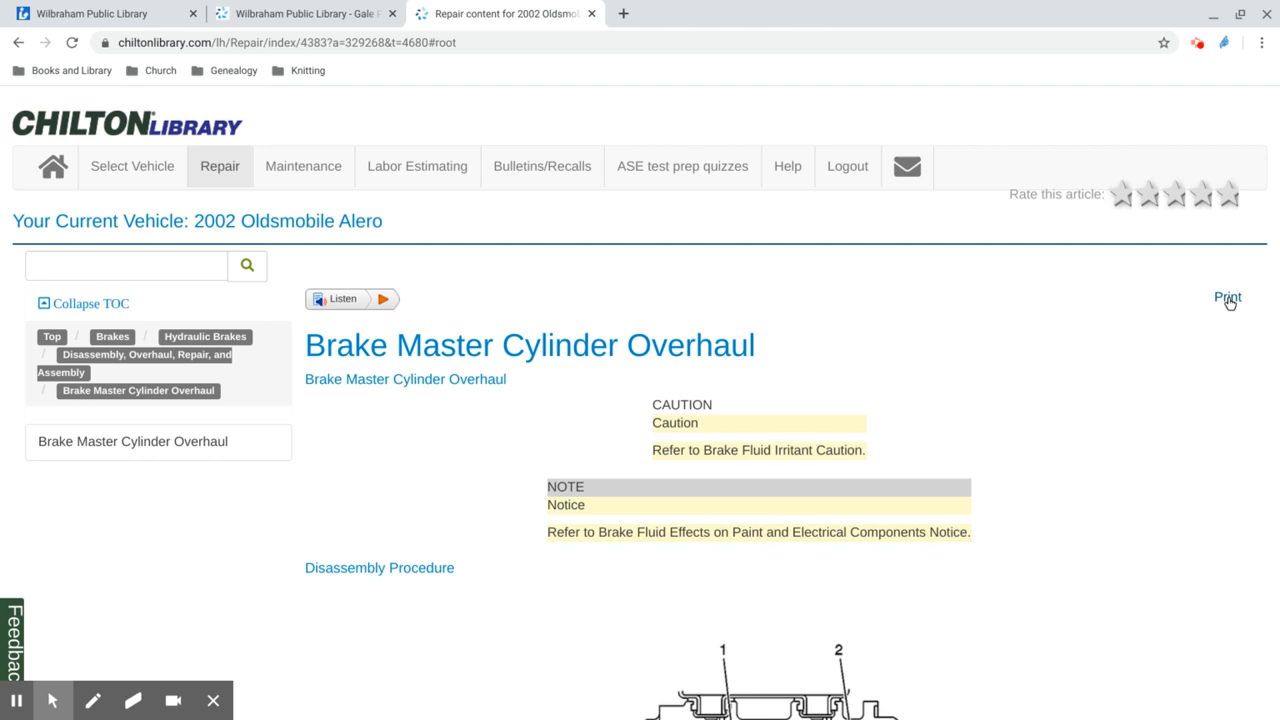
mouse_move(1244, 204)
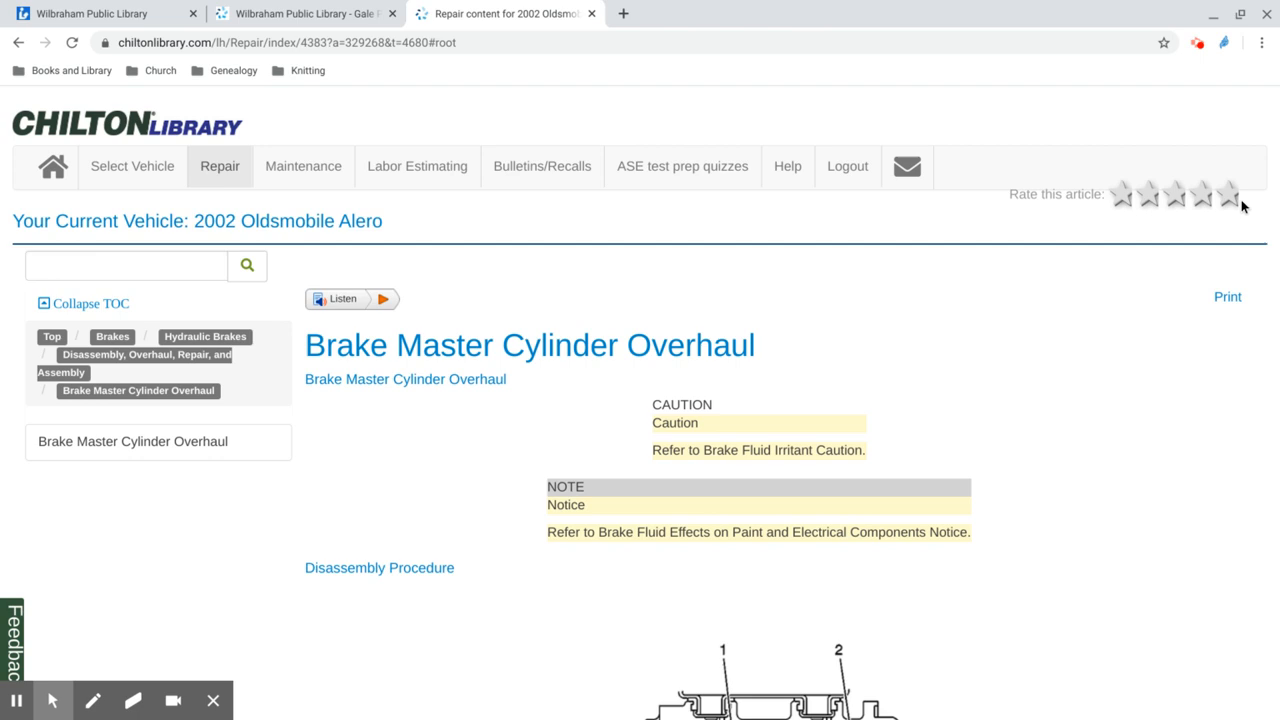
mouse_move(304, 166)
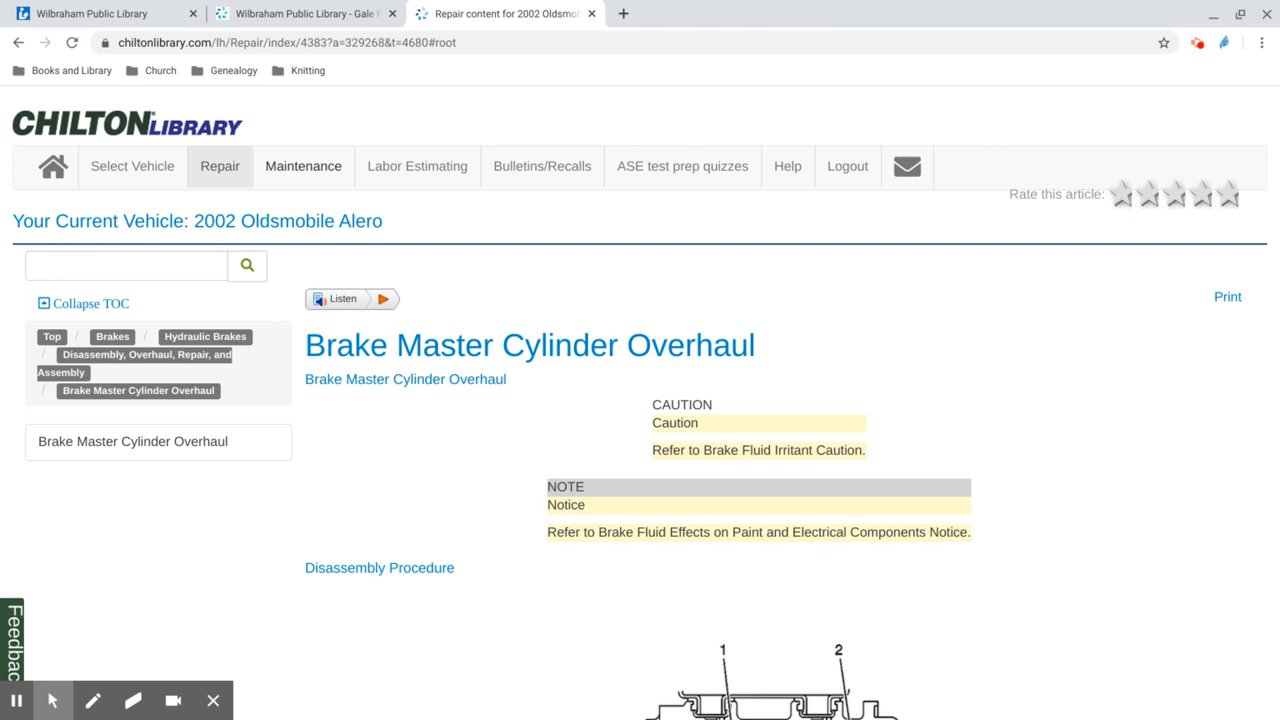
View the Normal-condition maintenance chart for the GL 2.2 L sedan with standard transmission
click(304, 166)
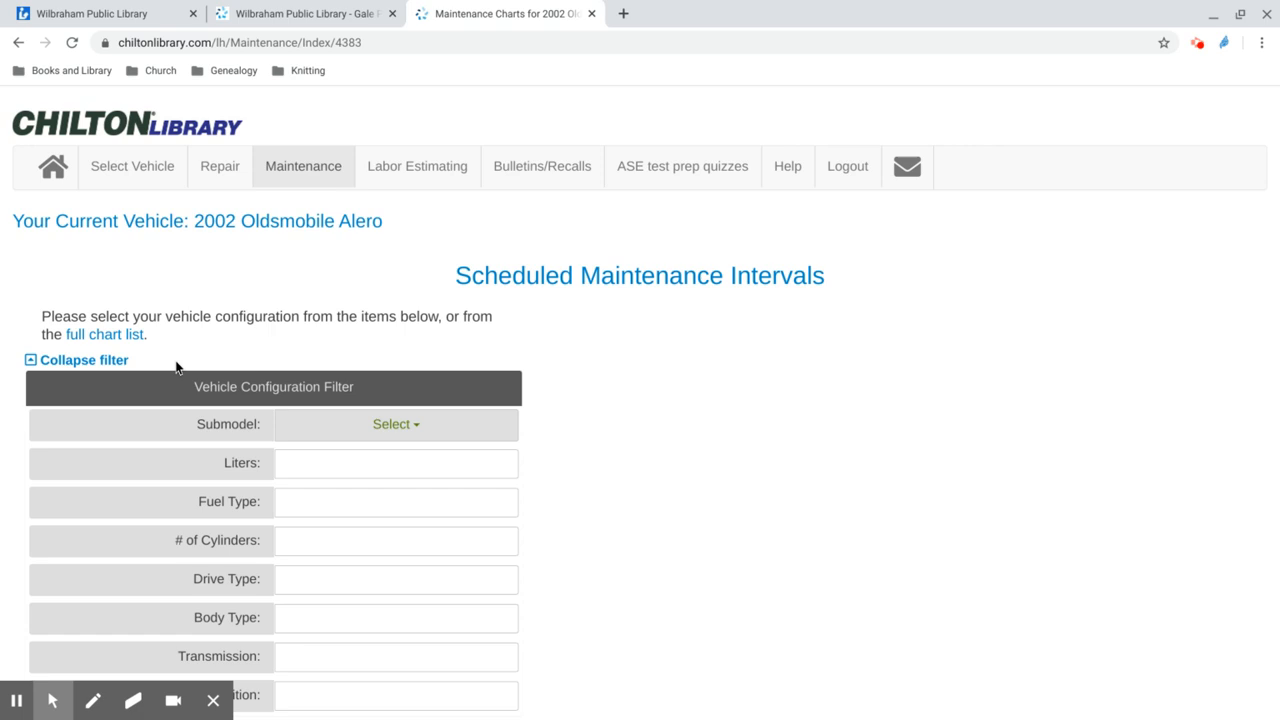
click(104, 334)
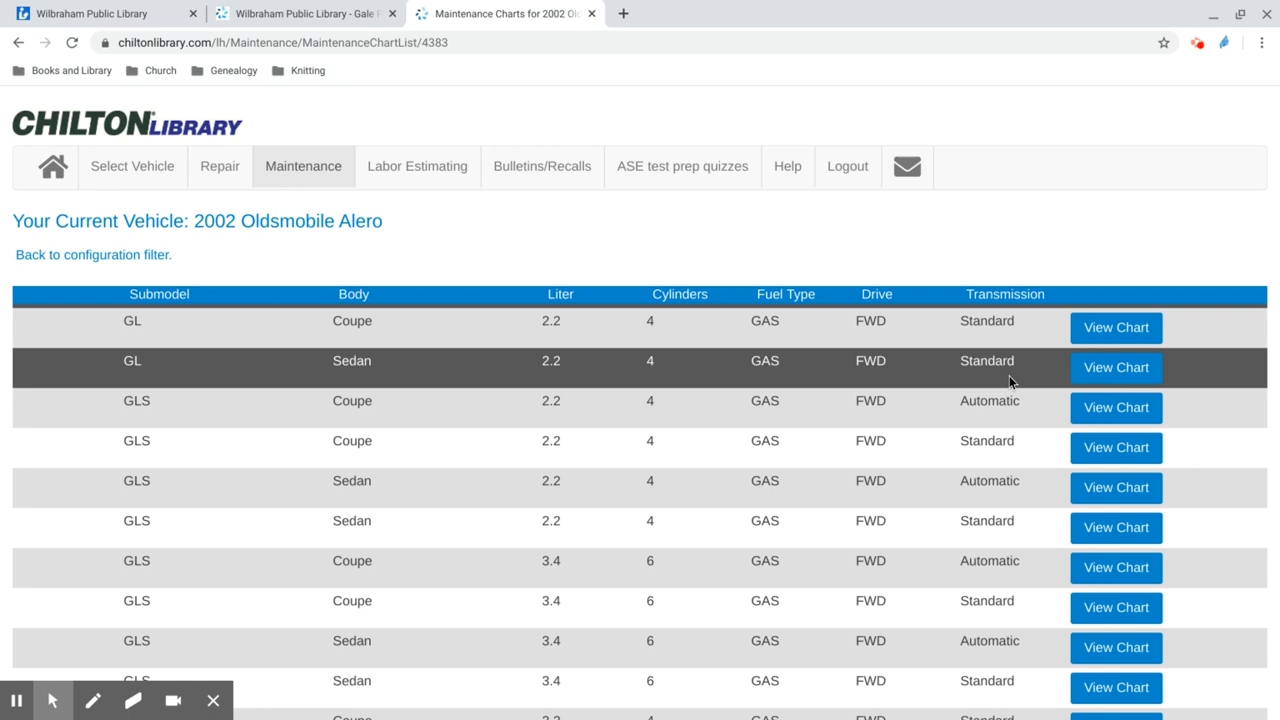
click(1116, 368)
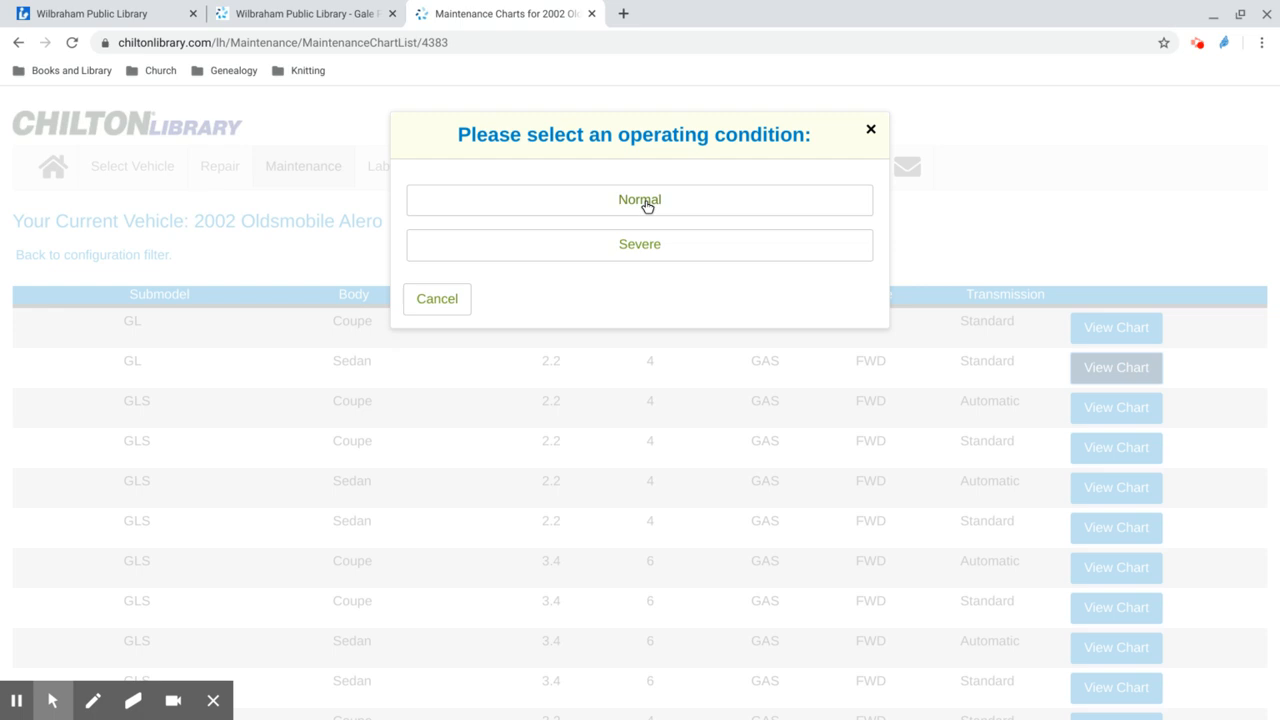
click(640, 200)
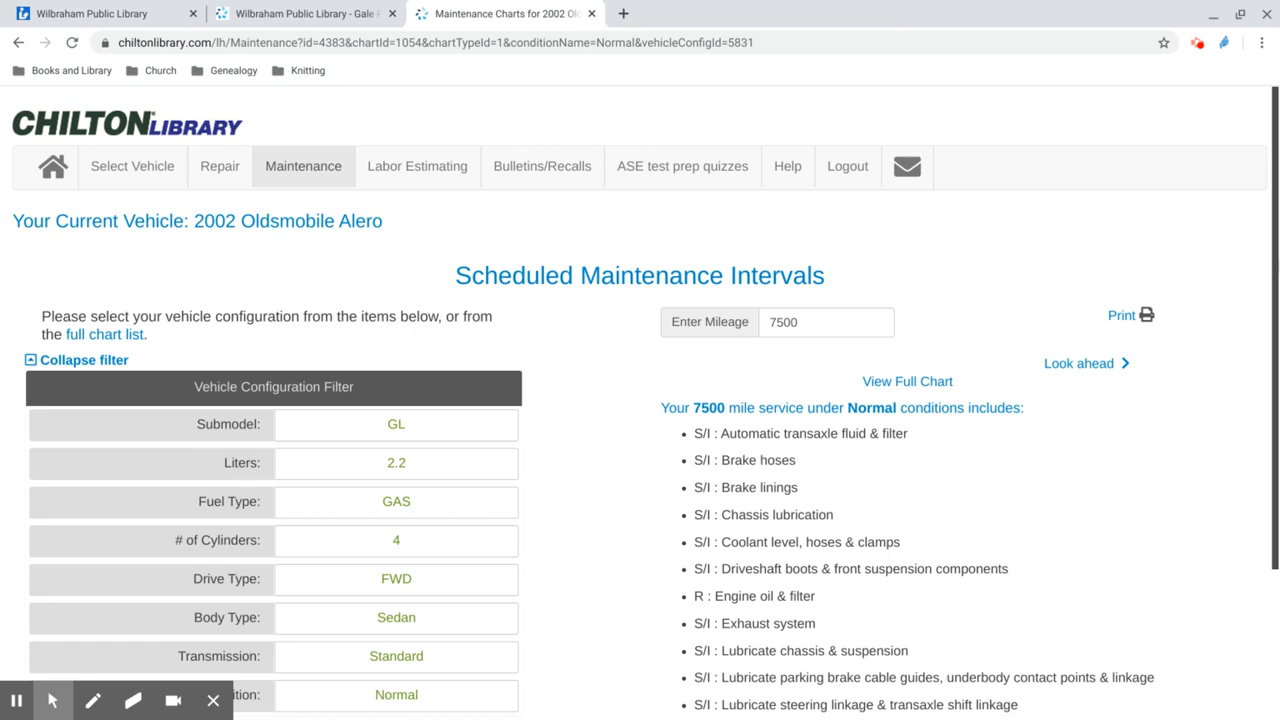
mouse_move(908, 380)
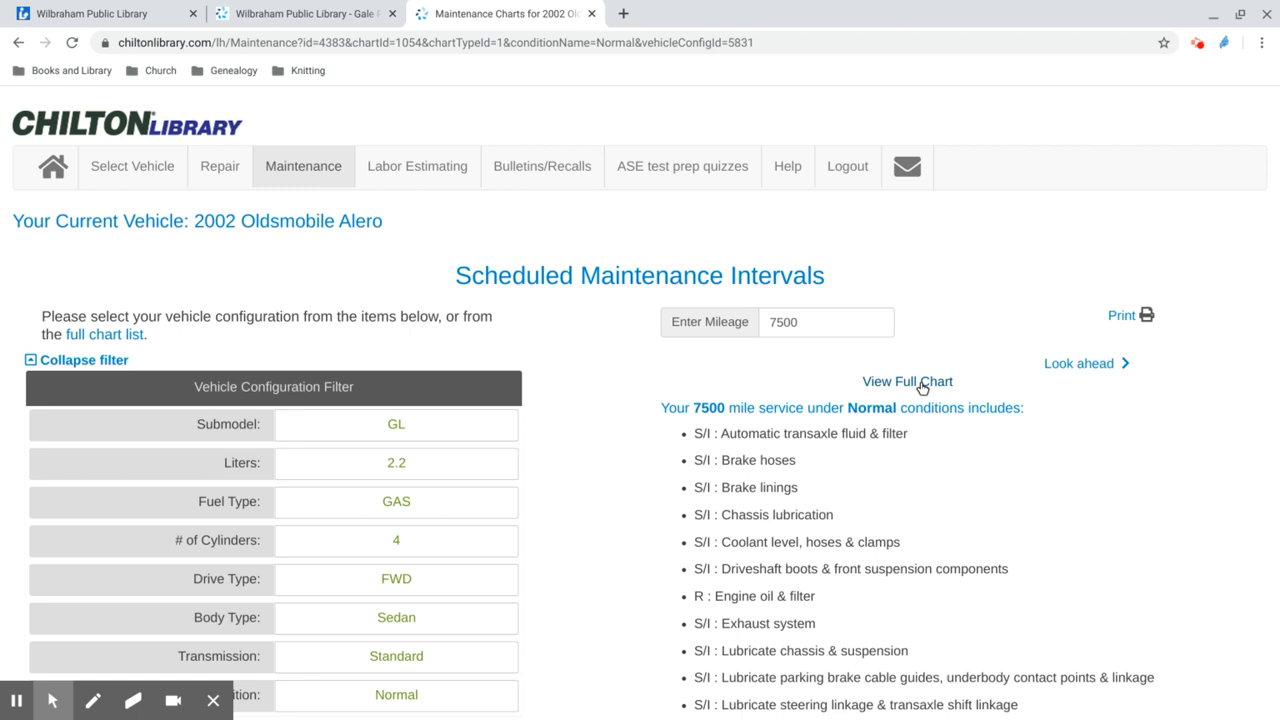
Display the full Normal Service Schedule chart and review its mileage intervals to 100,000
click(908, 380)
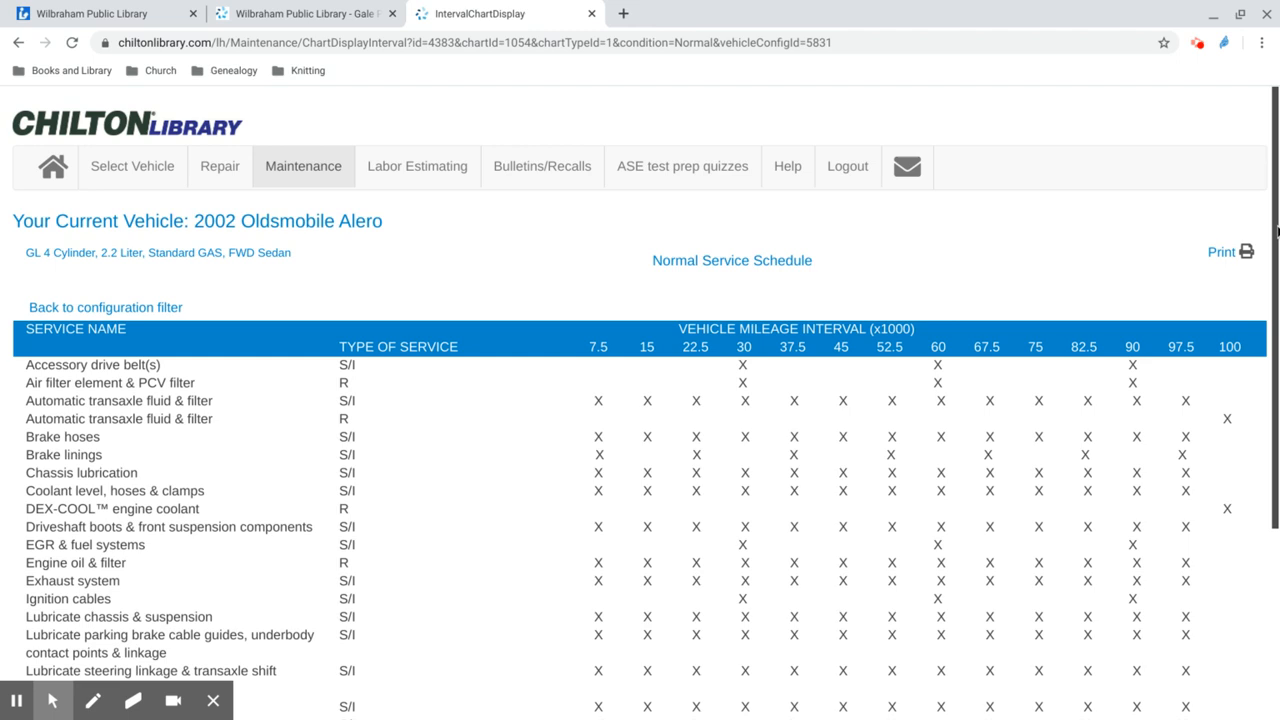
scroll(down, 3)
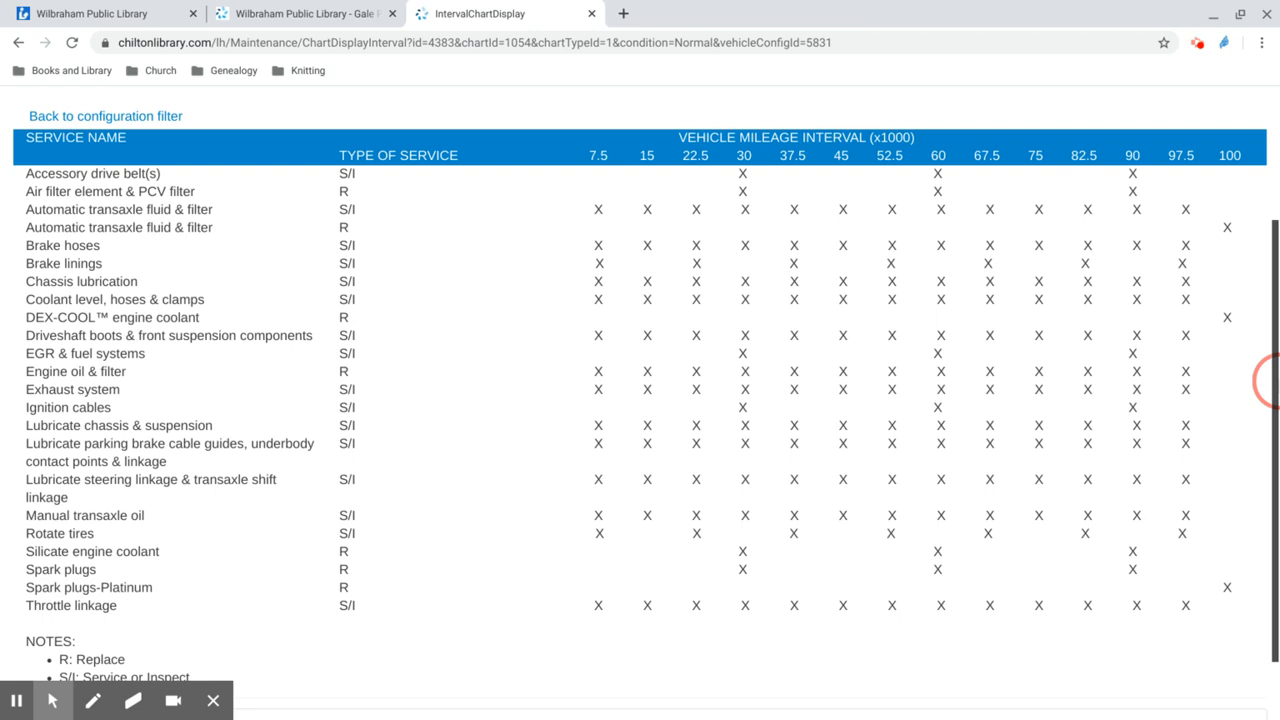
scroll(up, 3)
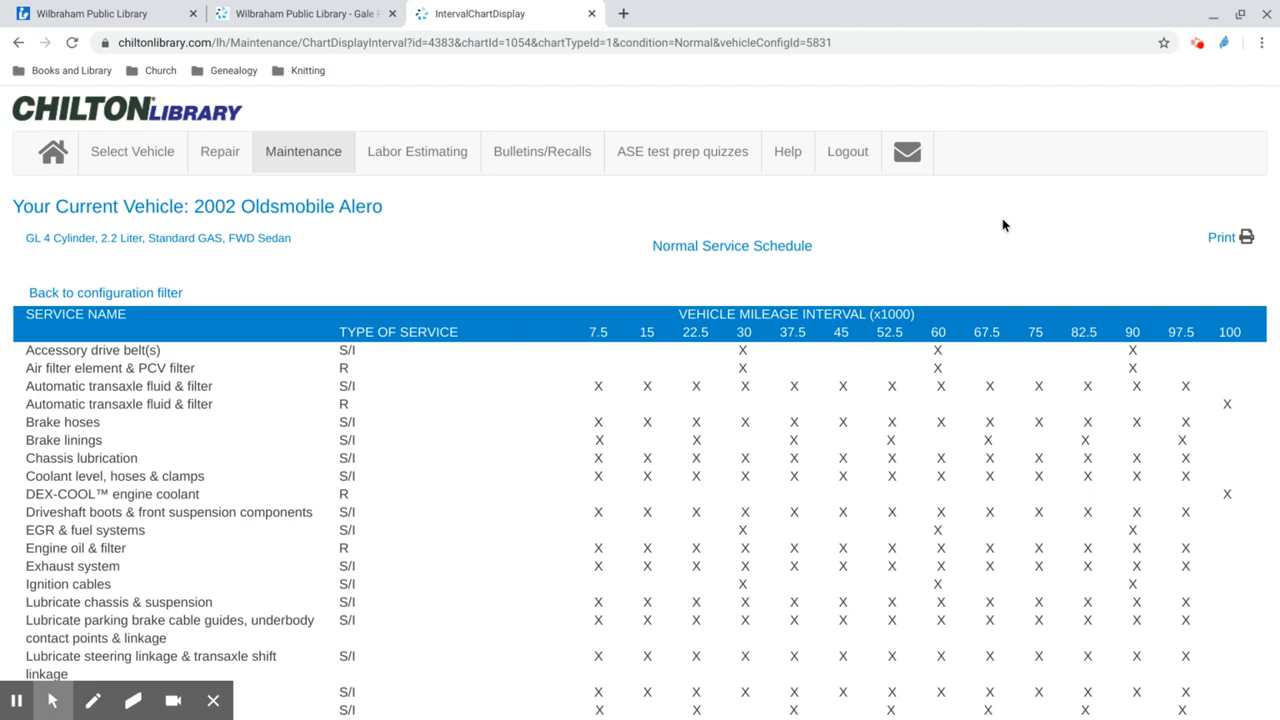